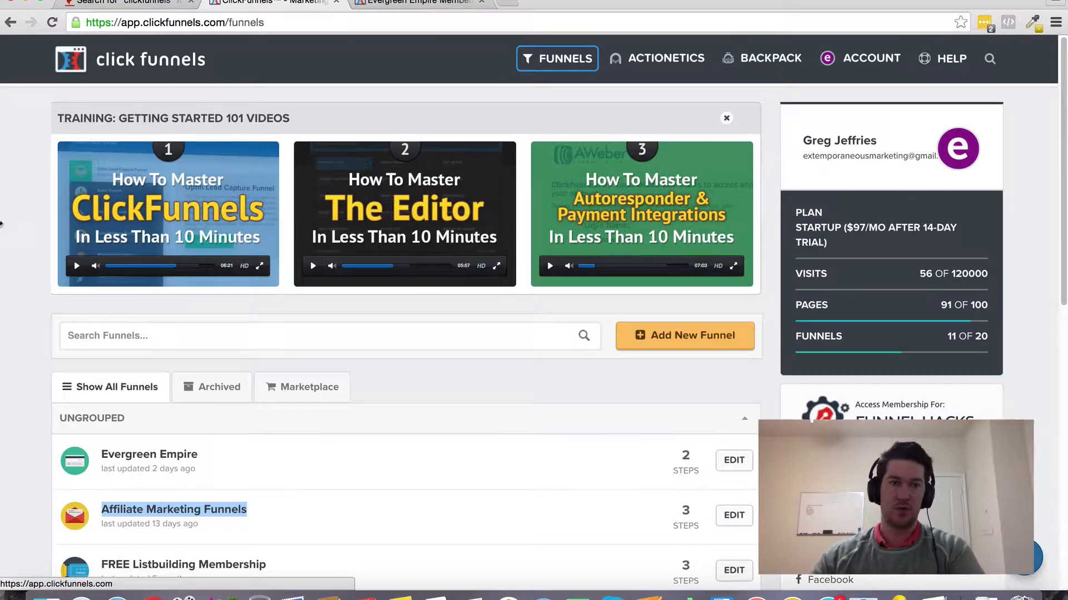
Step: Scroll the Funnels dashboard and activate Search Funnels to show Sales, Optin, Webinar, Membership filters
scroll(down, 3)
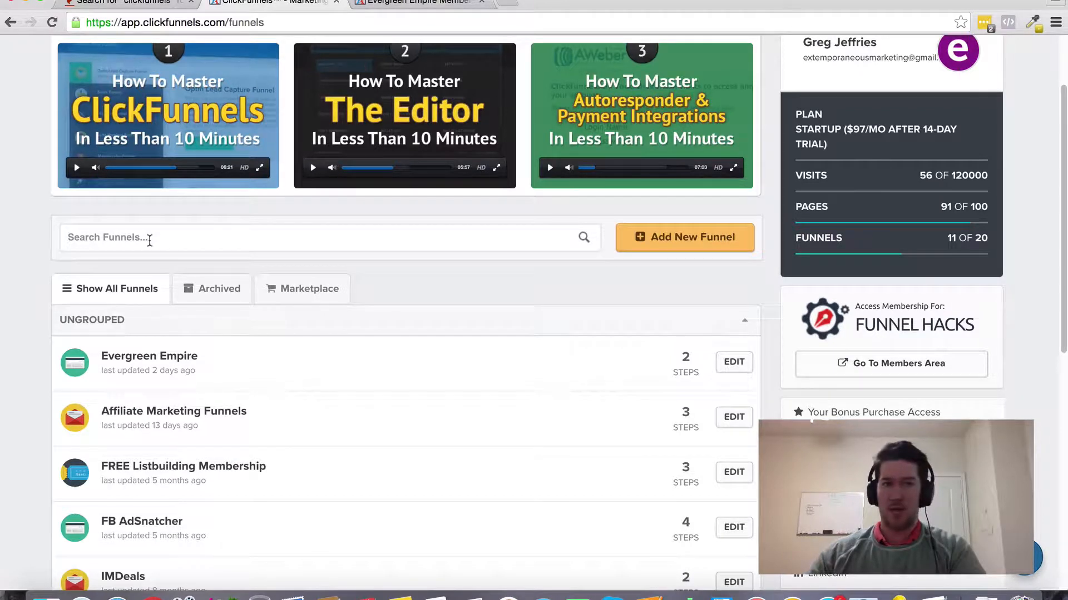
click(272, 237)
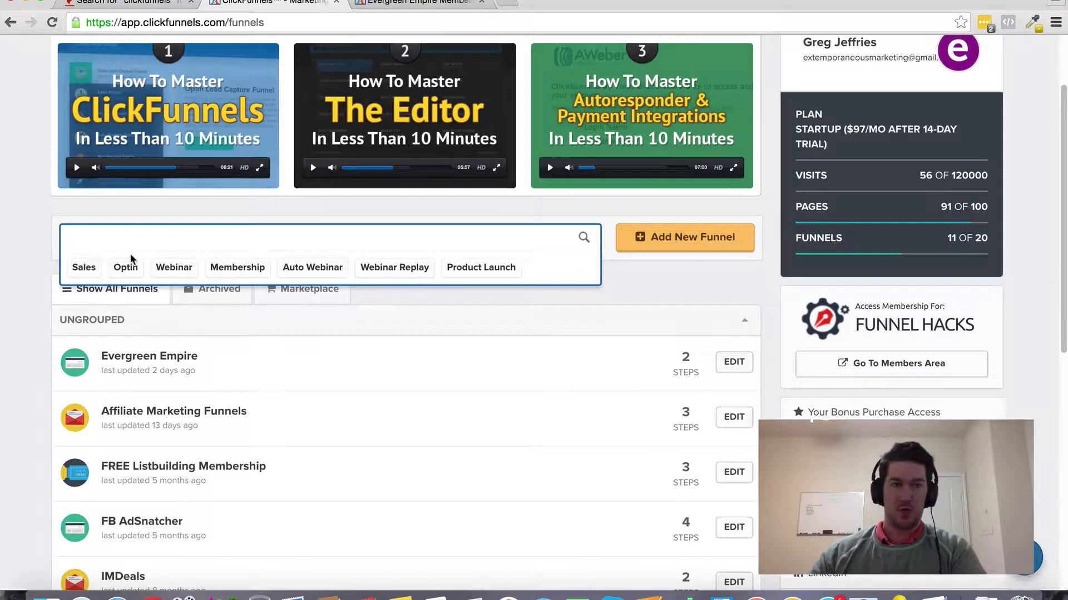
click(83, 267)
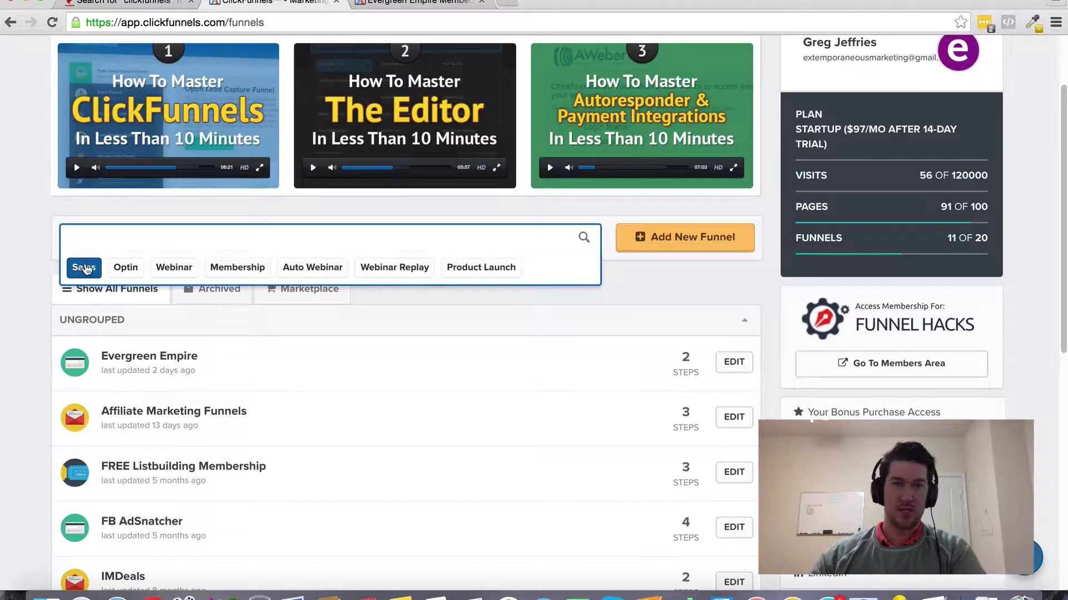
click(481, 267)
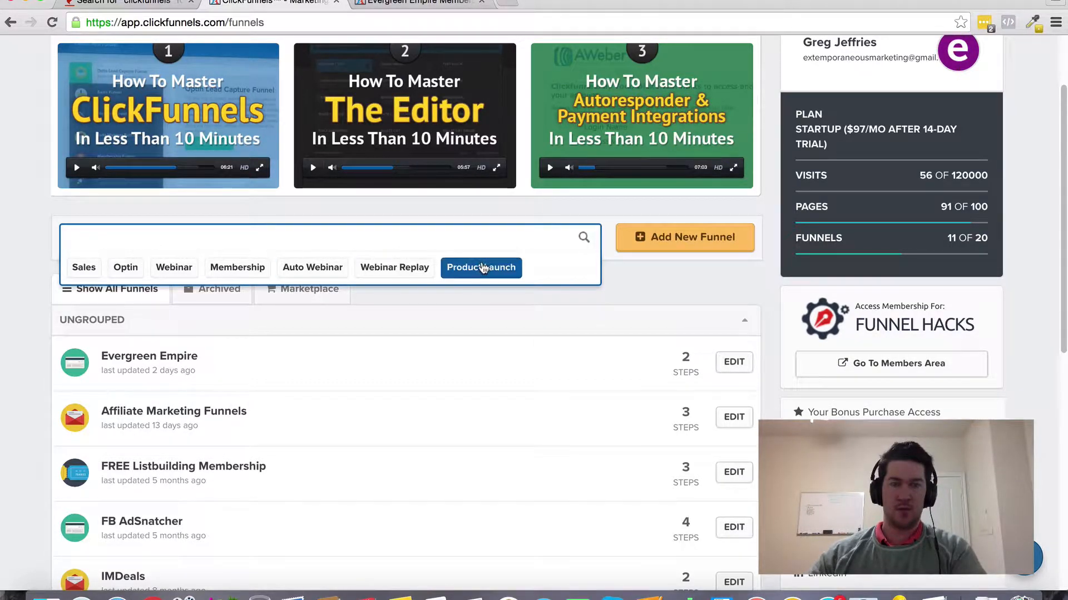
click(394, 267)
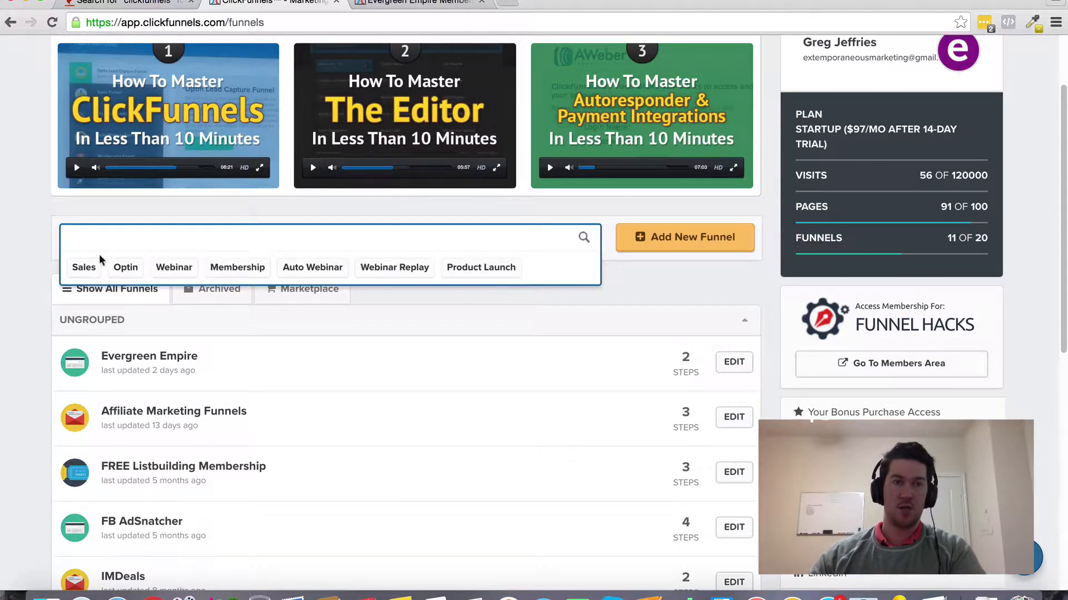
mouse_move(550, 238)
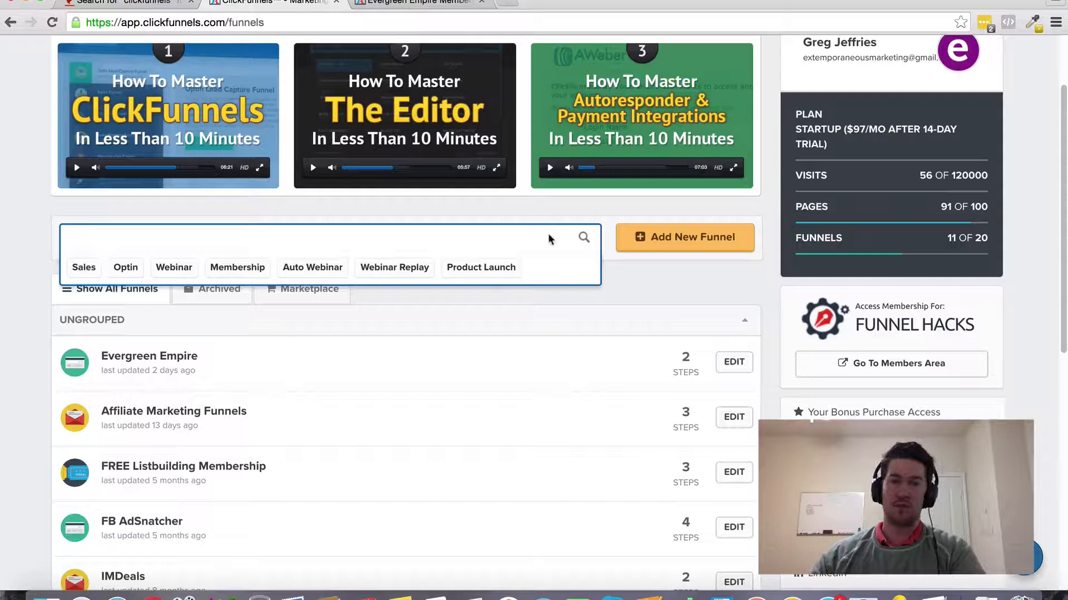
mouse_move(530, 237)
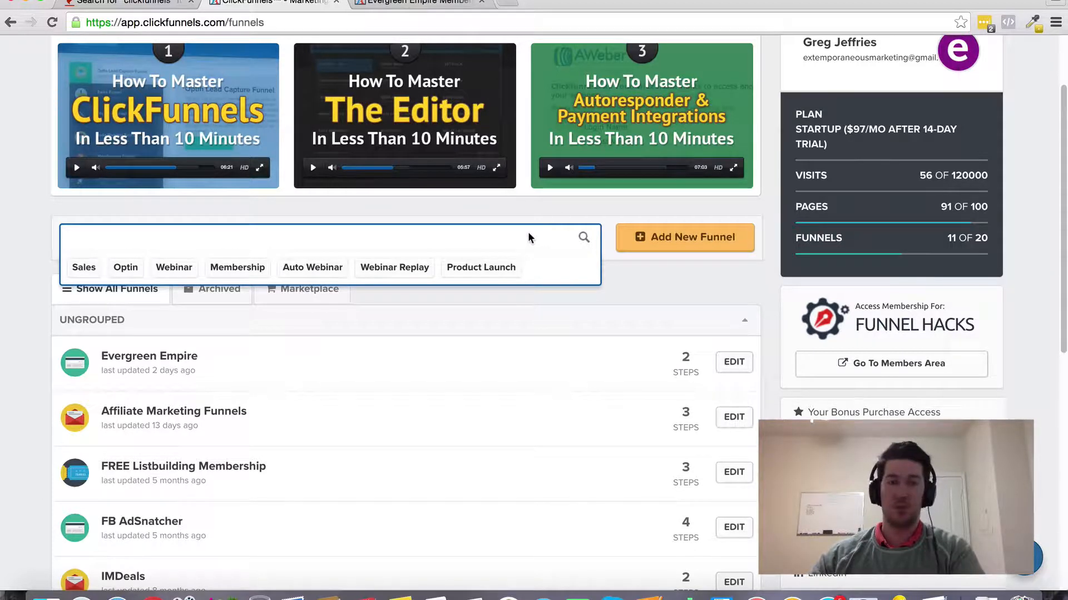
mouse_move(290, 237)
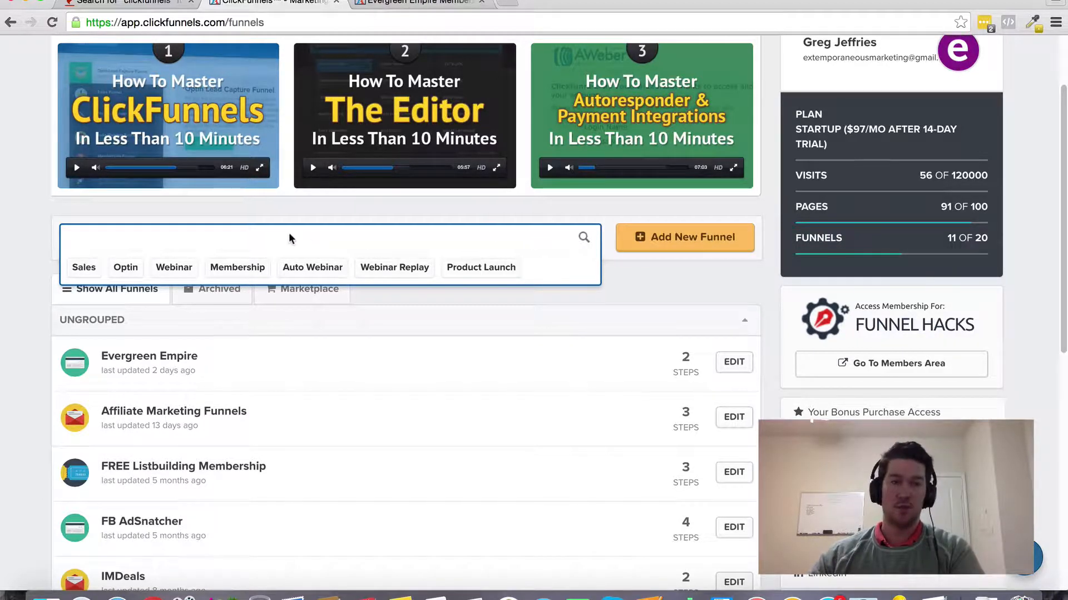
mouse_move(262, 240)
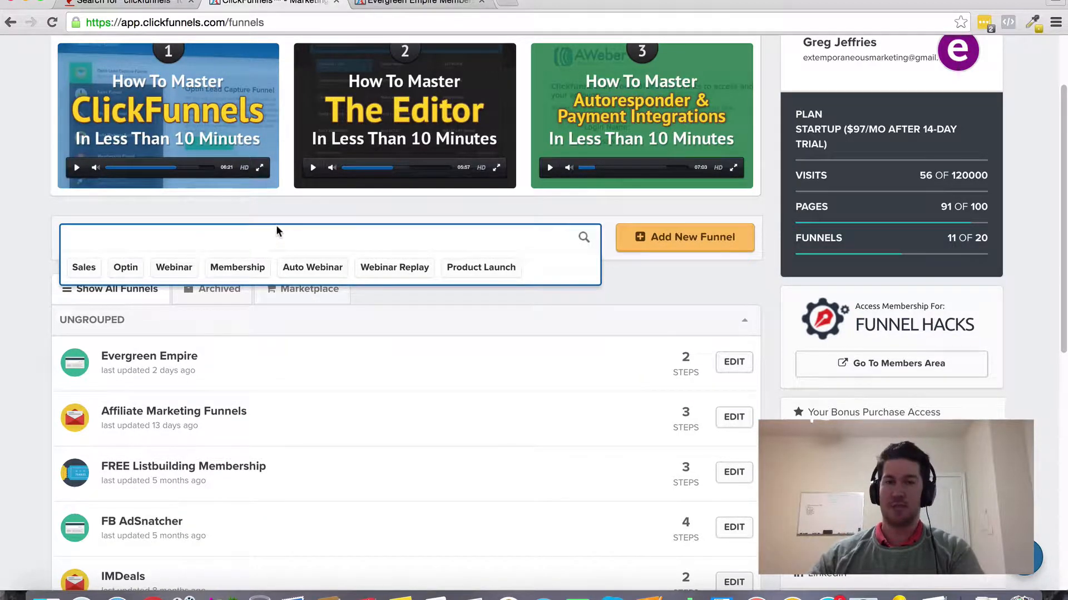
mouse_move(322, 243)
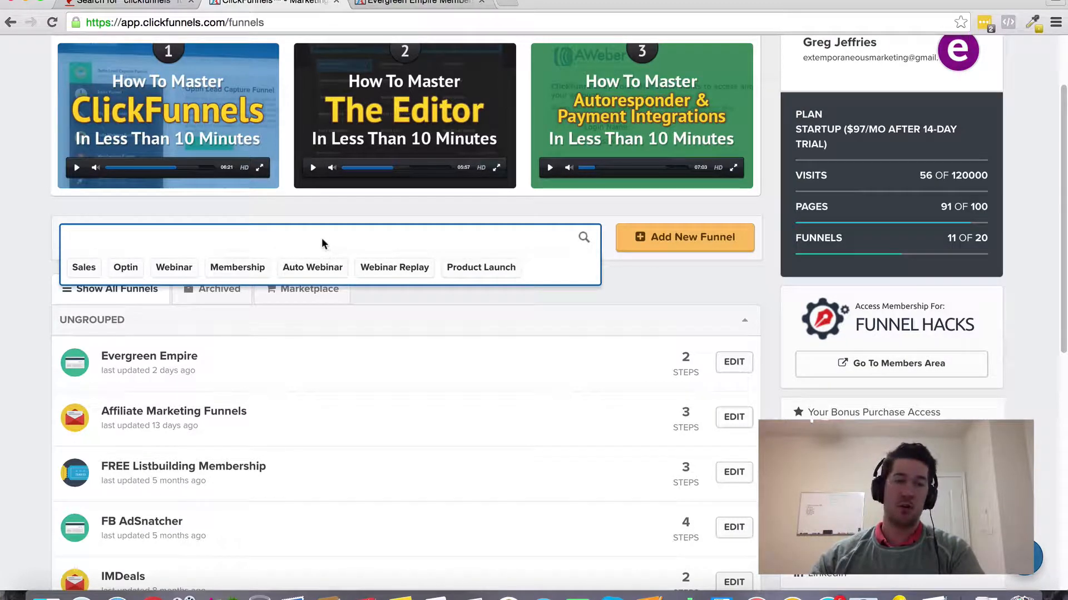
mouse_move(77, 244)
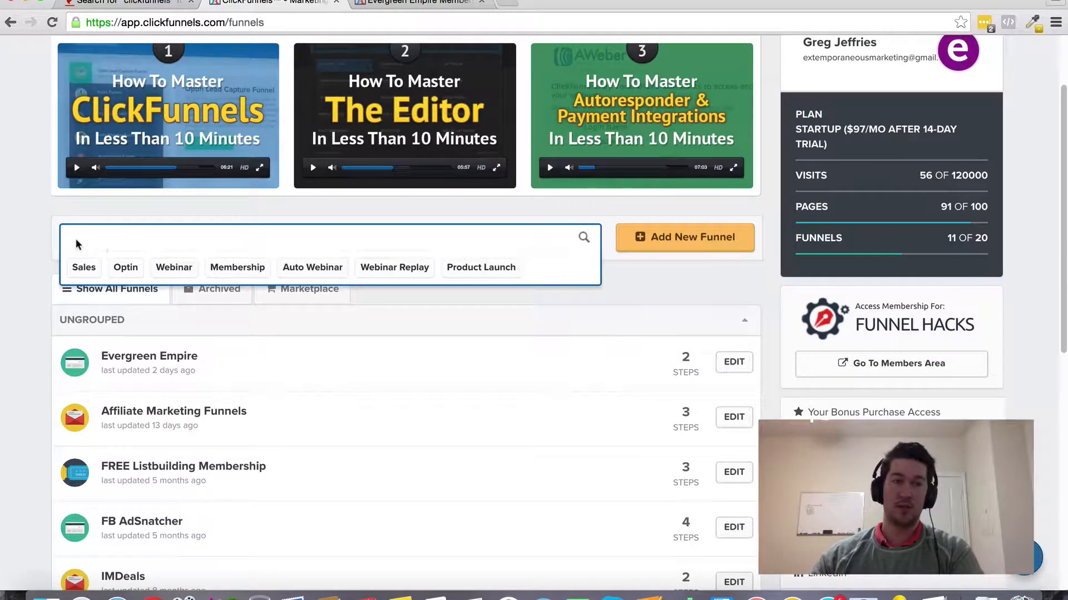
click(82, 266)
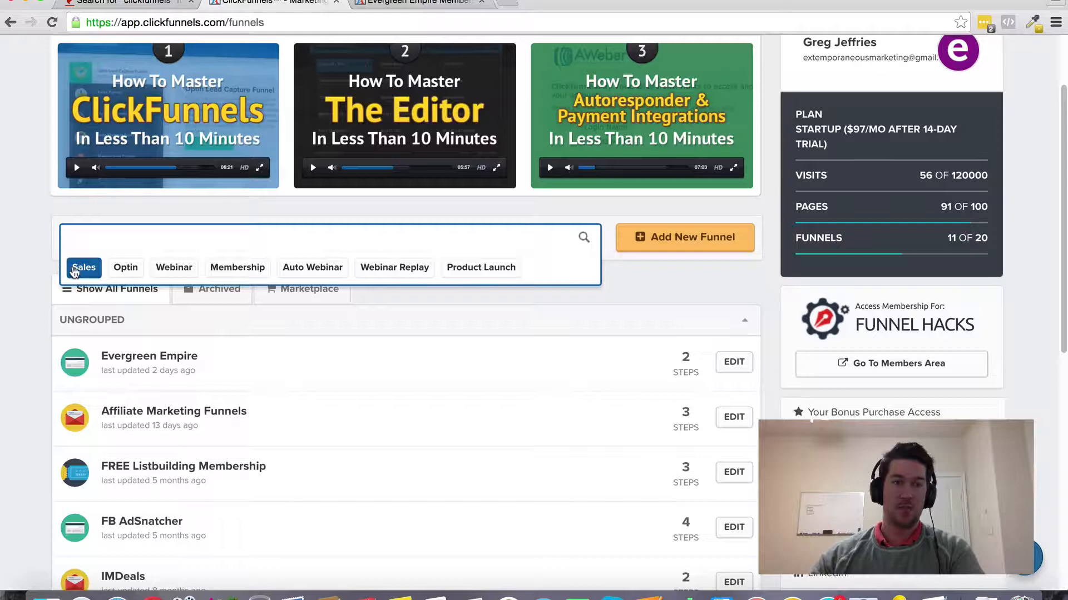
mouse_move(22, 231)
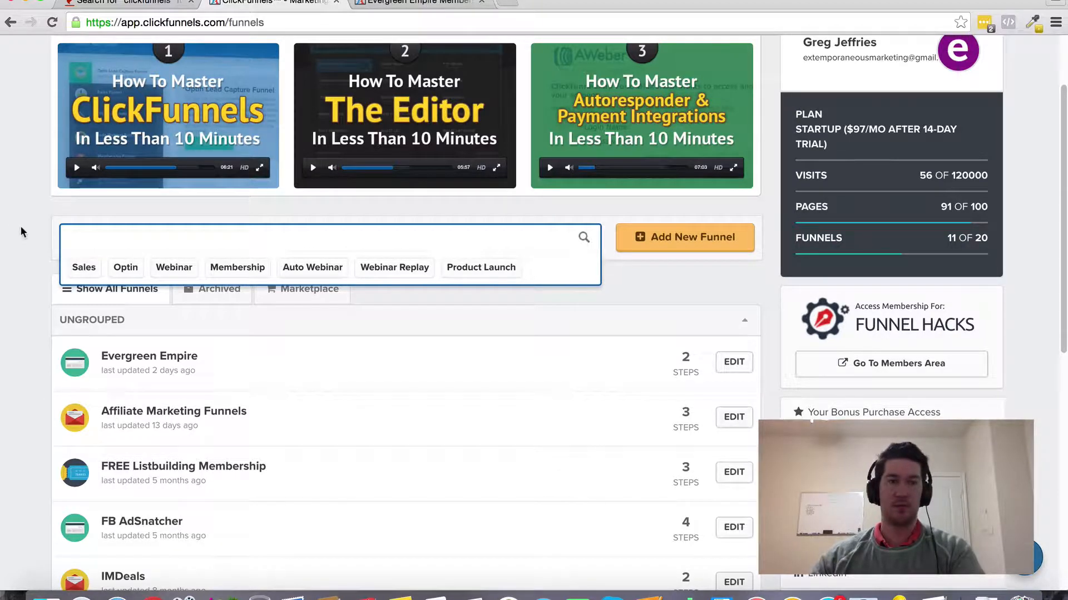
Step: Open the Affiliate Marketing Funnels funnel and view its KMoney Mastery Optin 4 step
scroll(down, 3)
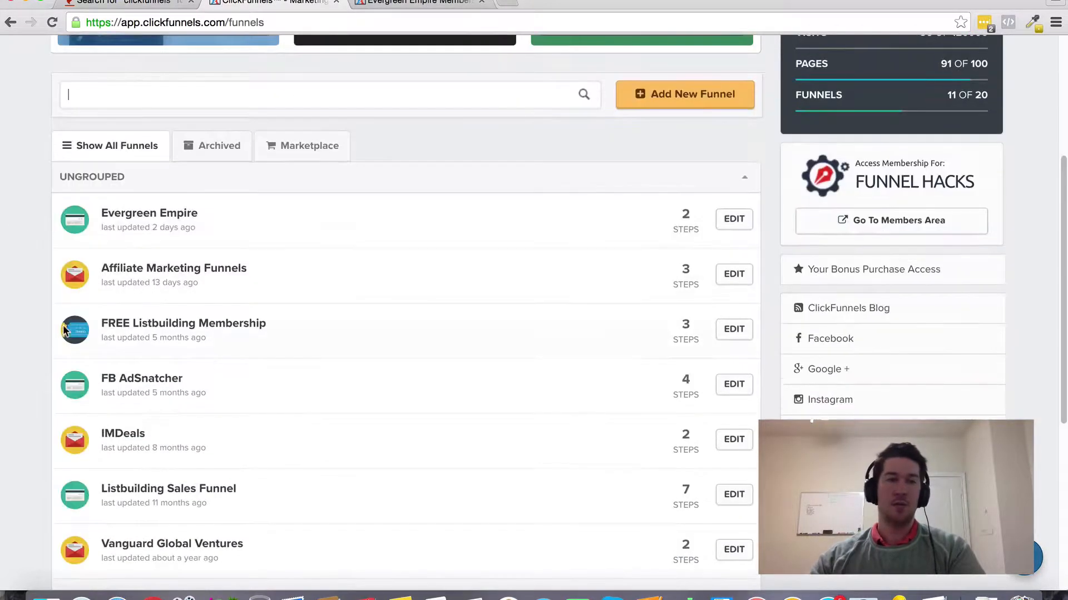
mouse_move(173, 267)
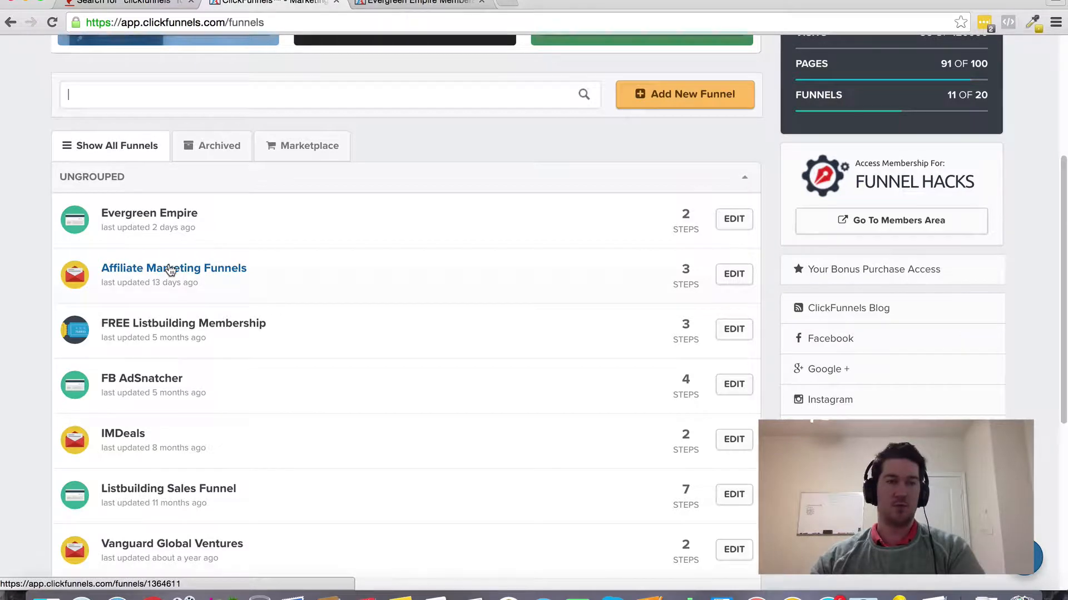
click(173, 267)
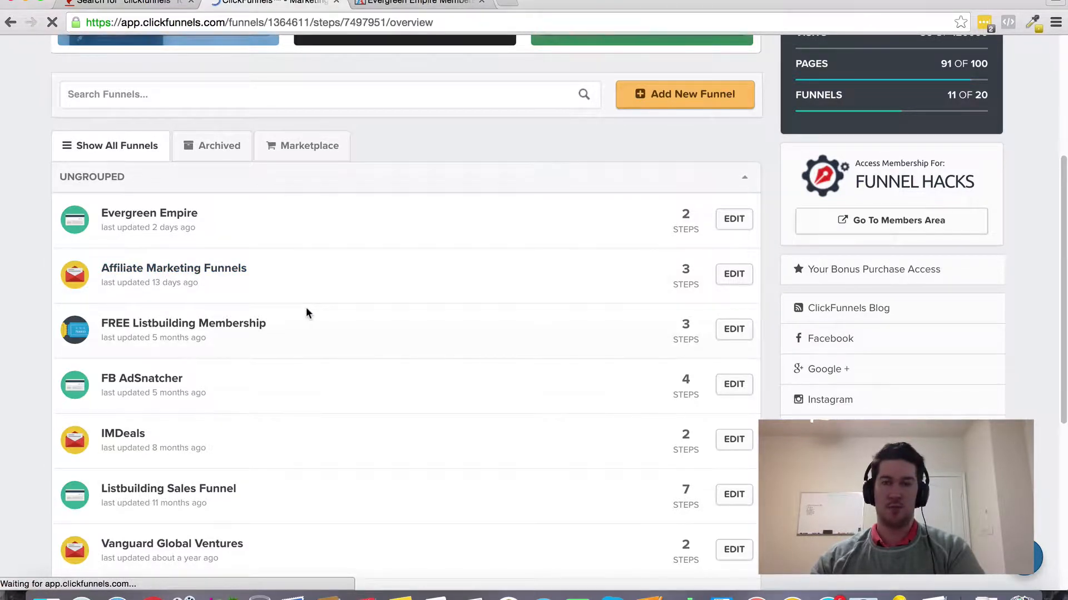
click(733, 274)
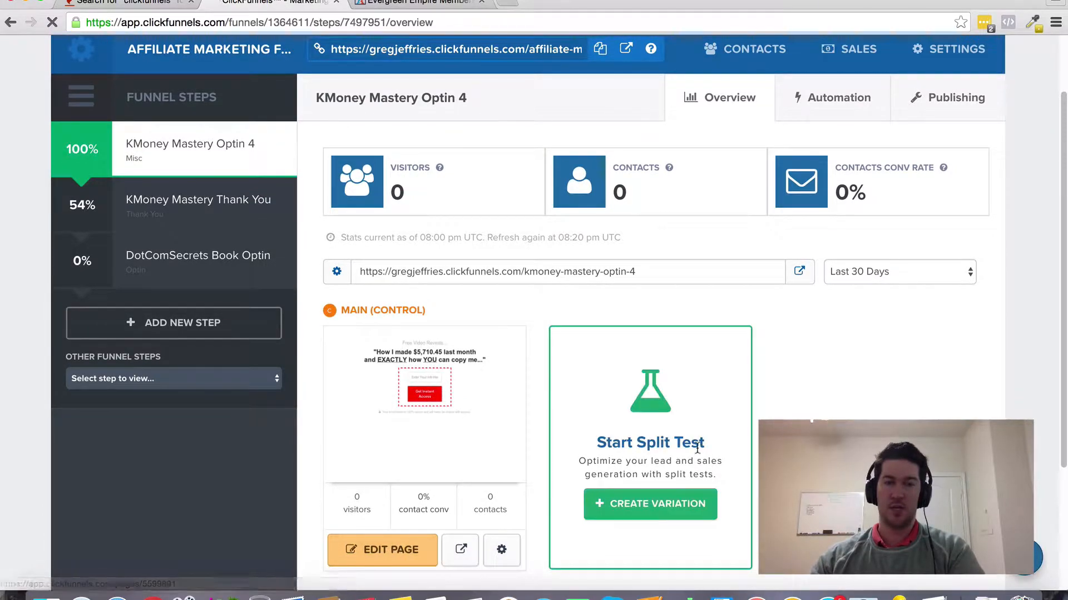
Step: Open the KMoney Mastery Optin 4 page in the editor and select its headline
click(382, 549)
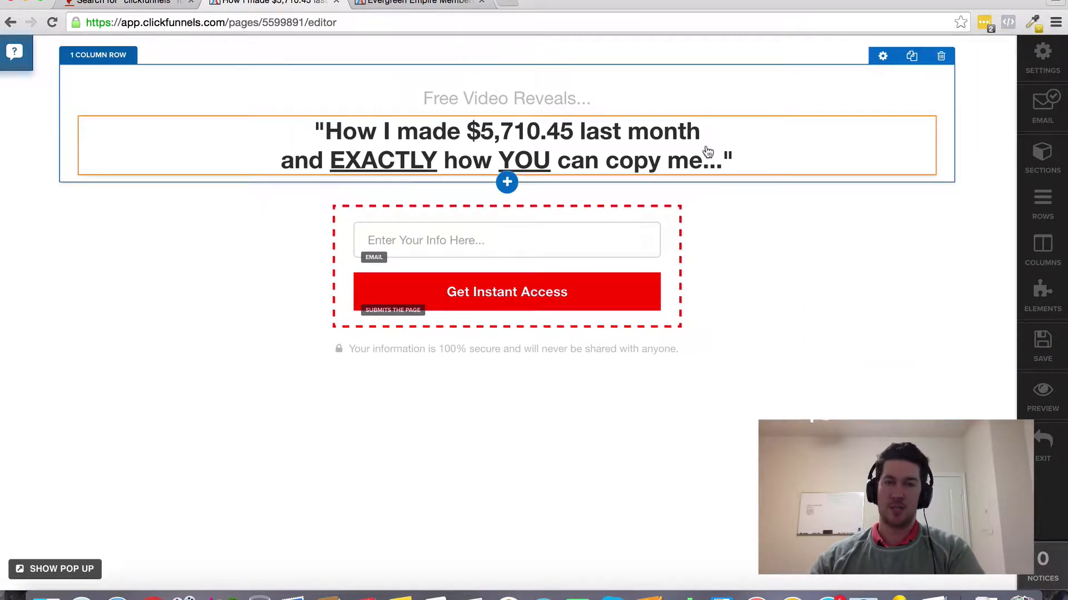
click(506, 266)
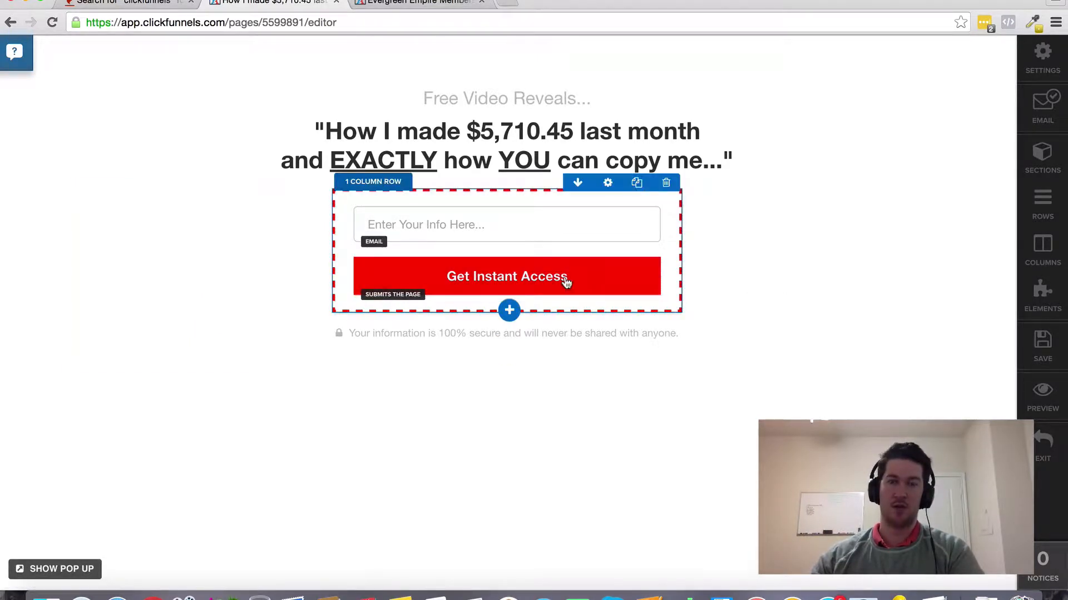
mouse_move(509, 311)
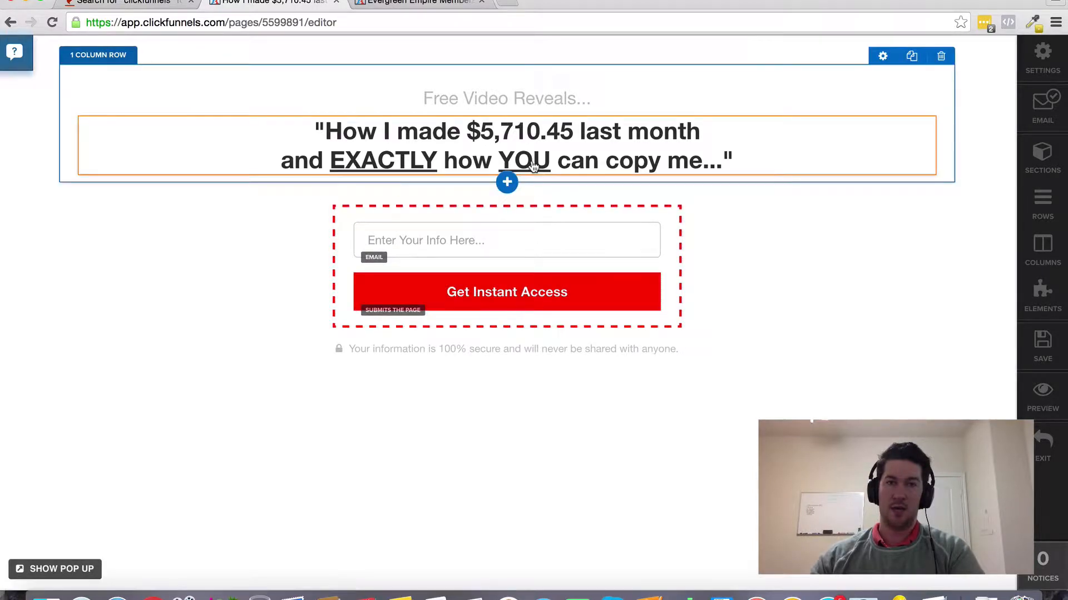
click(507, 182)
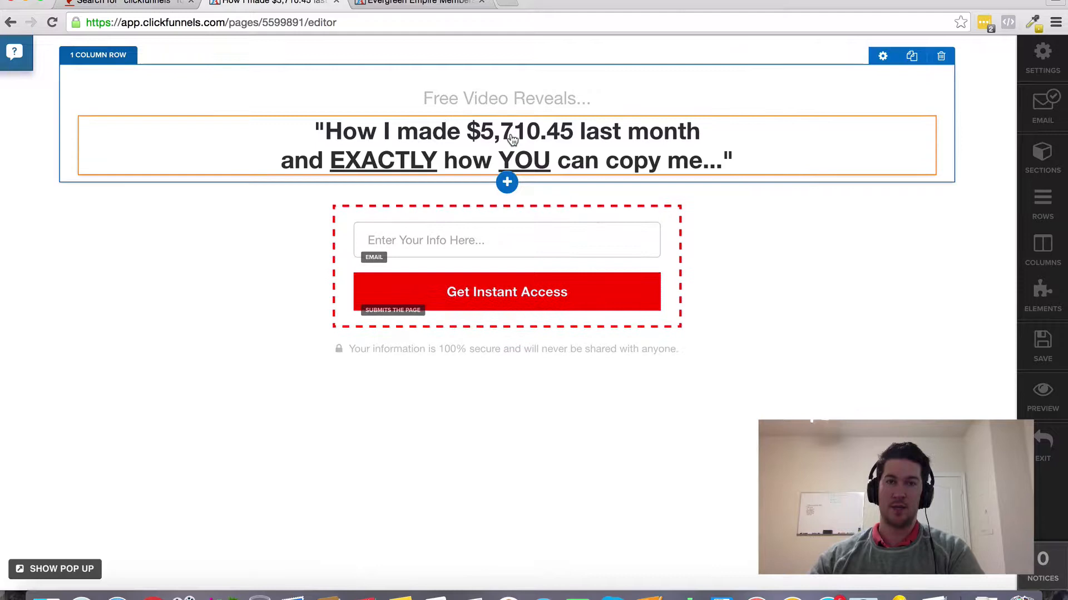
click(507, 182)
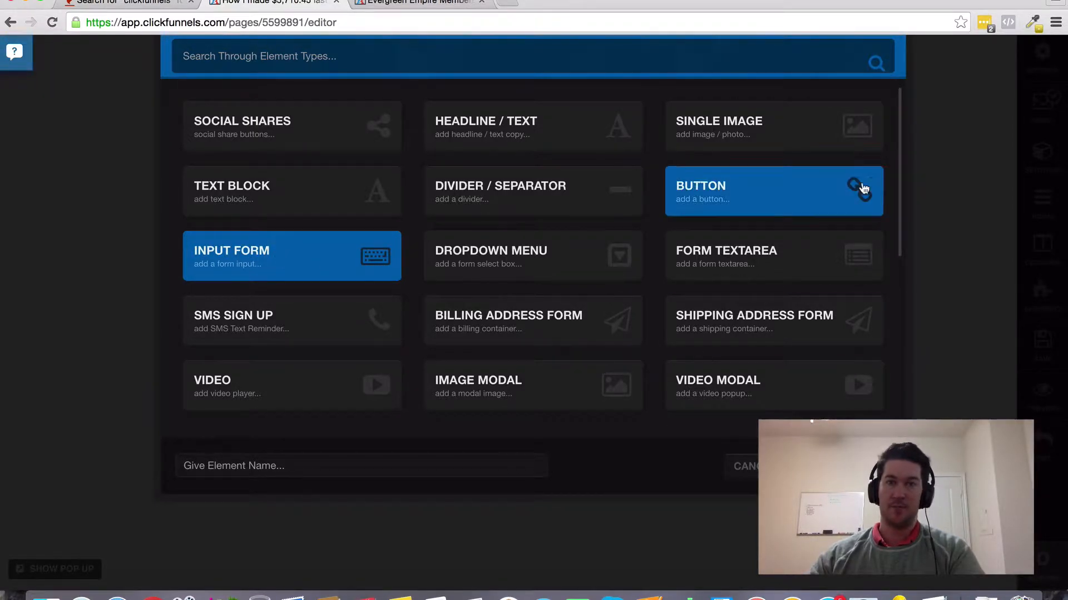
Step: Scroll the Add Element list past Input Form and Button to Shipping Address Form and Timer Evergreen
scroll(down, 3)
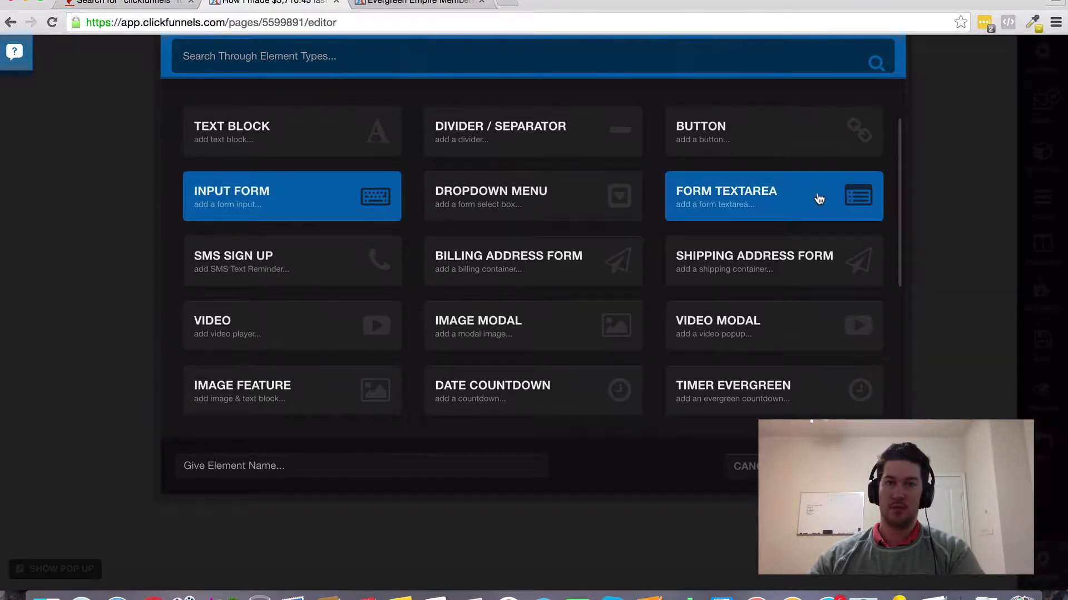
mouse_move(728, 191)
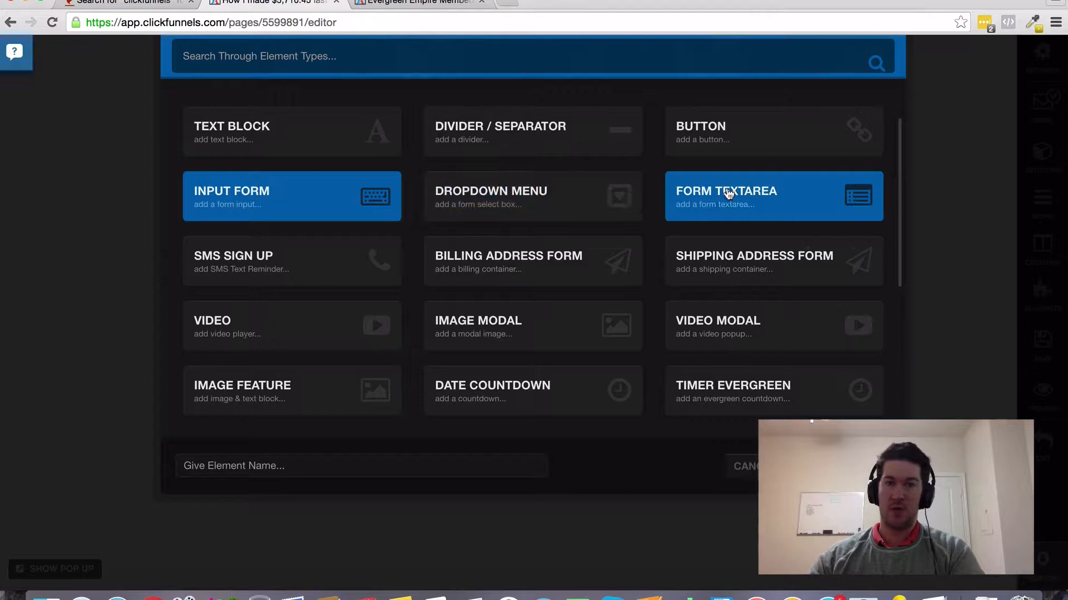
mouse_move(893, 214)
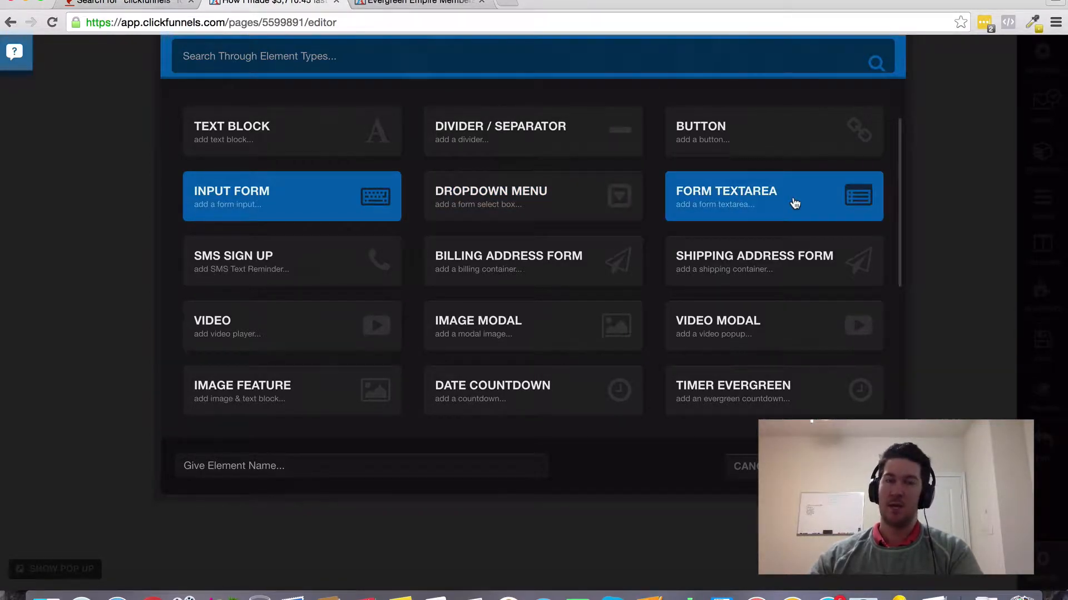
mouse_move(901, 203)
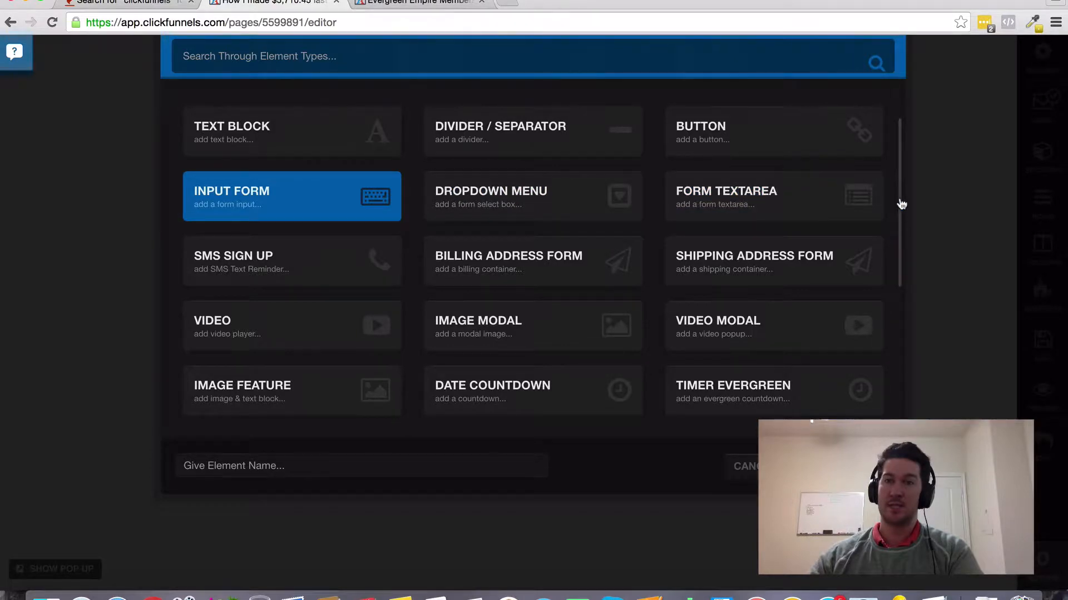
scroll(down, 3)
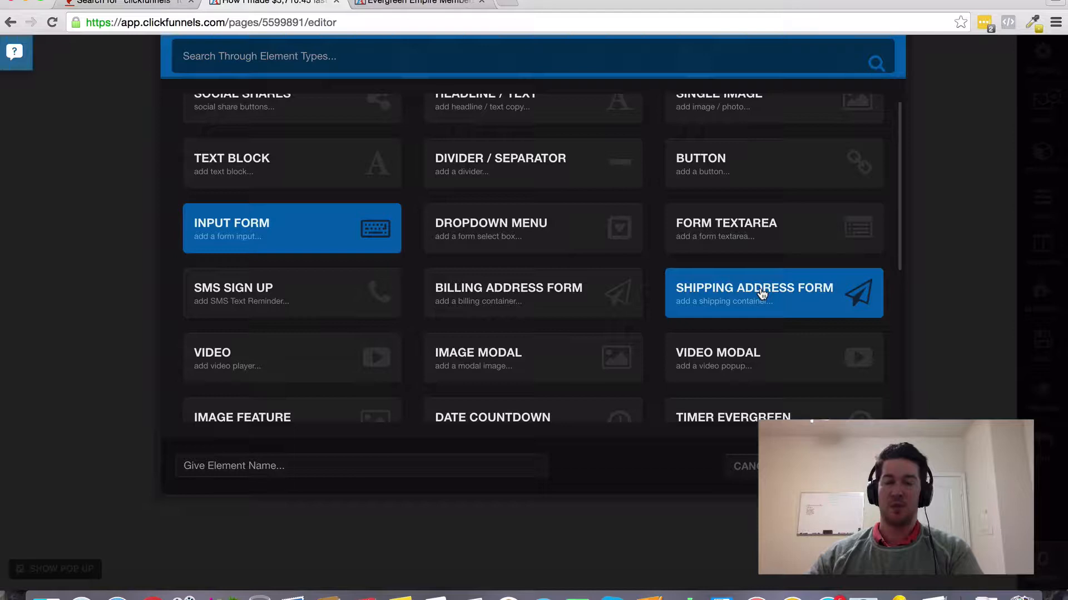
mouse_move(592, 312)
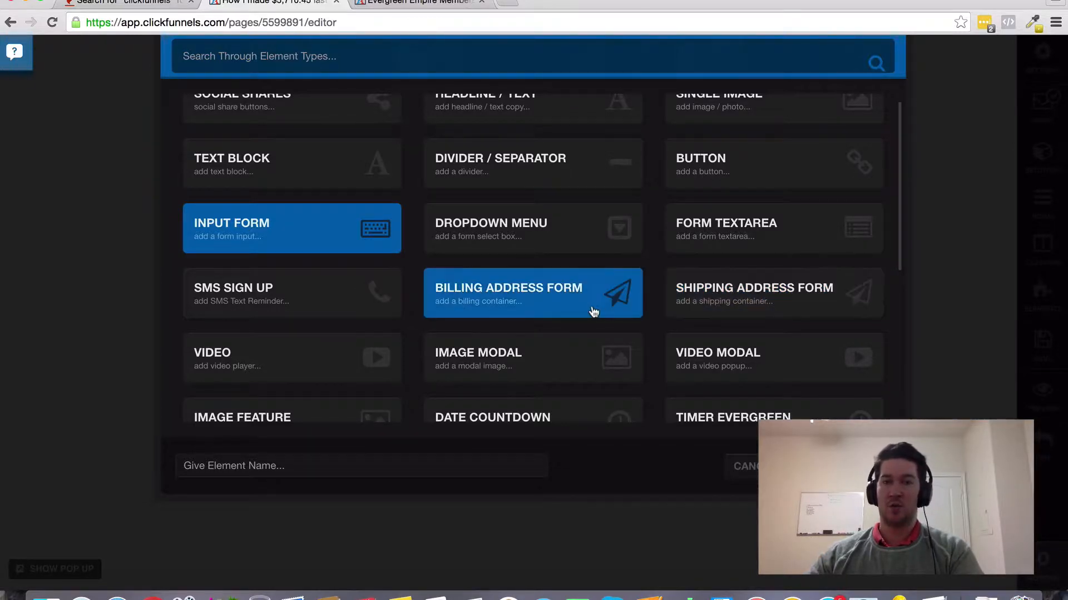
mouse_move(658, 222)
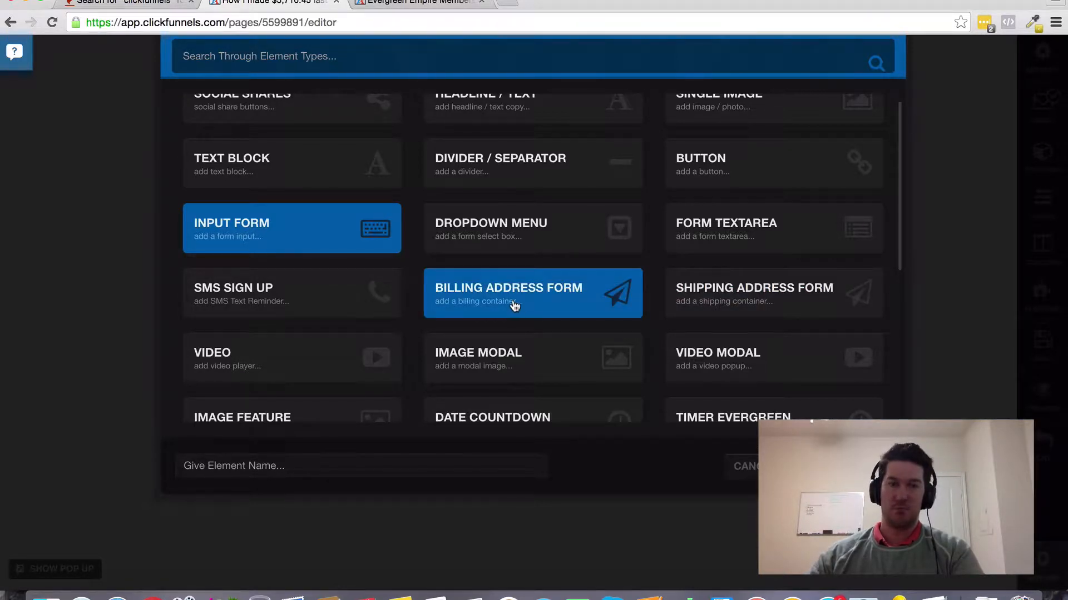
mouse_move(758, 305)
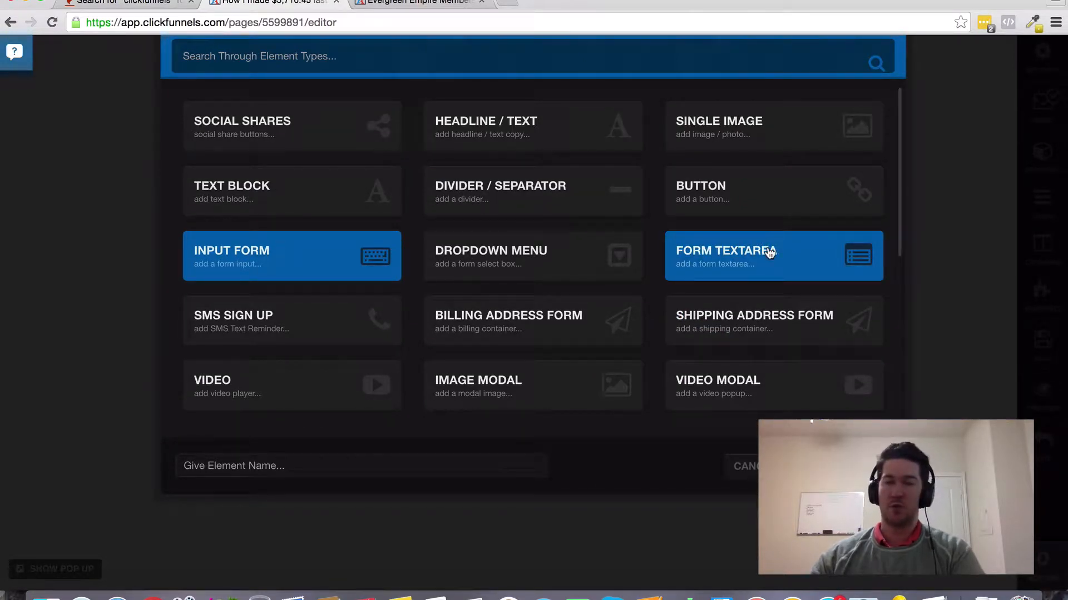
mouse_move(724, 224)
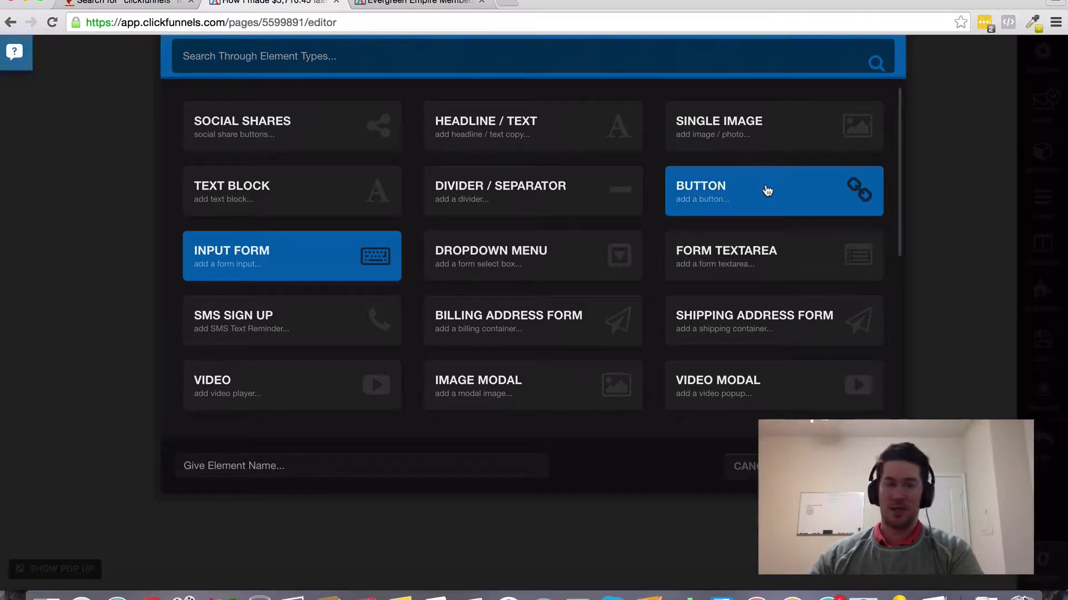
mouse_move(321, 252)
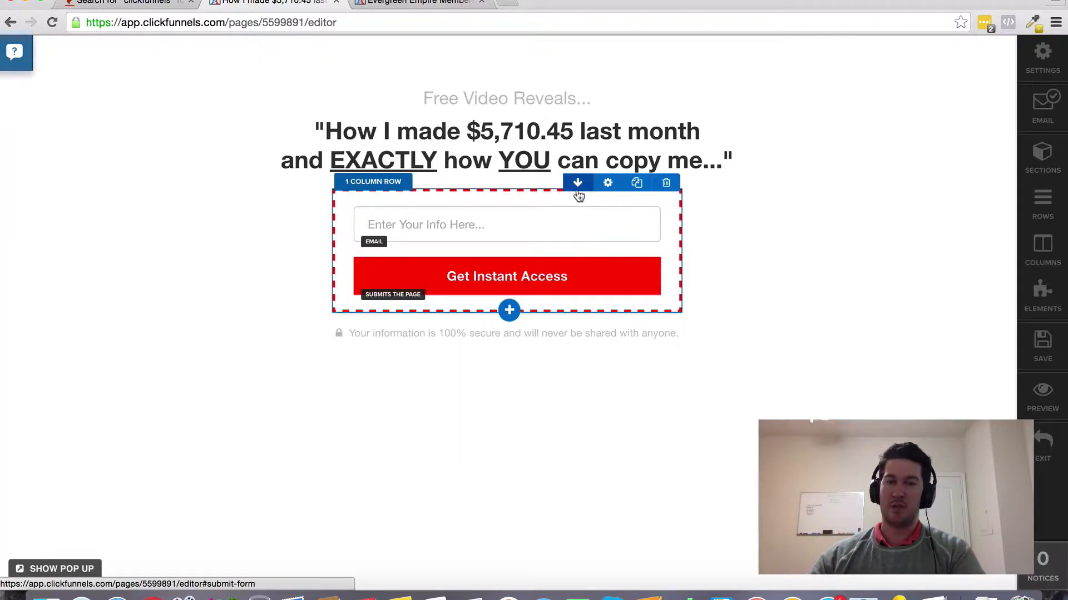
Step: Review the GetResponse integration, action and list in Email Integration Settings, then close it
click(1042, 107)
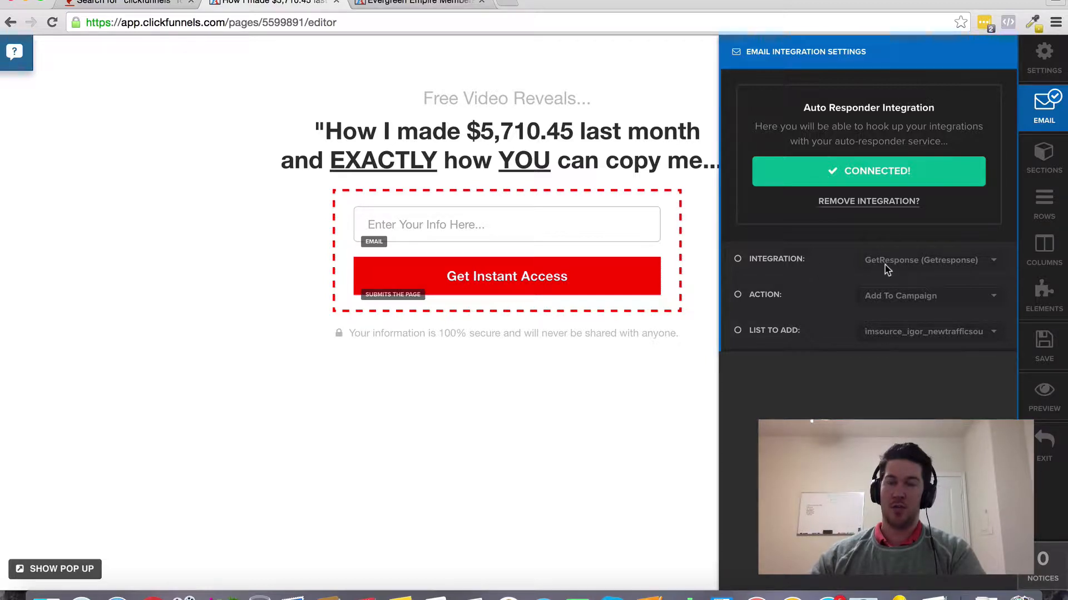
mouse_move(906, 267)
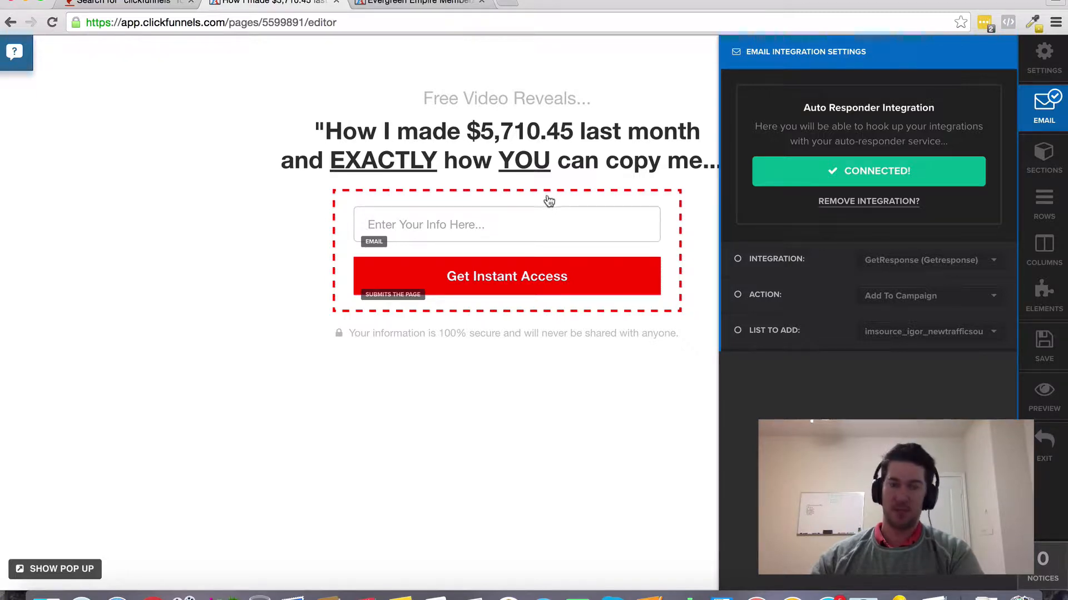
mouse_move(898, 307)
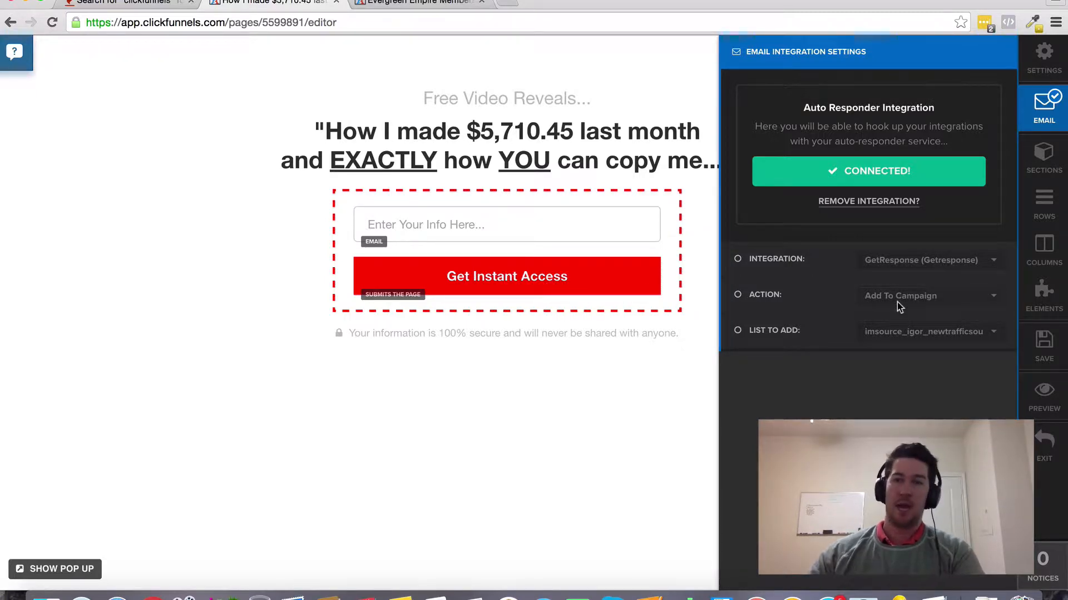
mouse_move(901, 339)
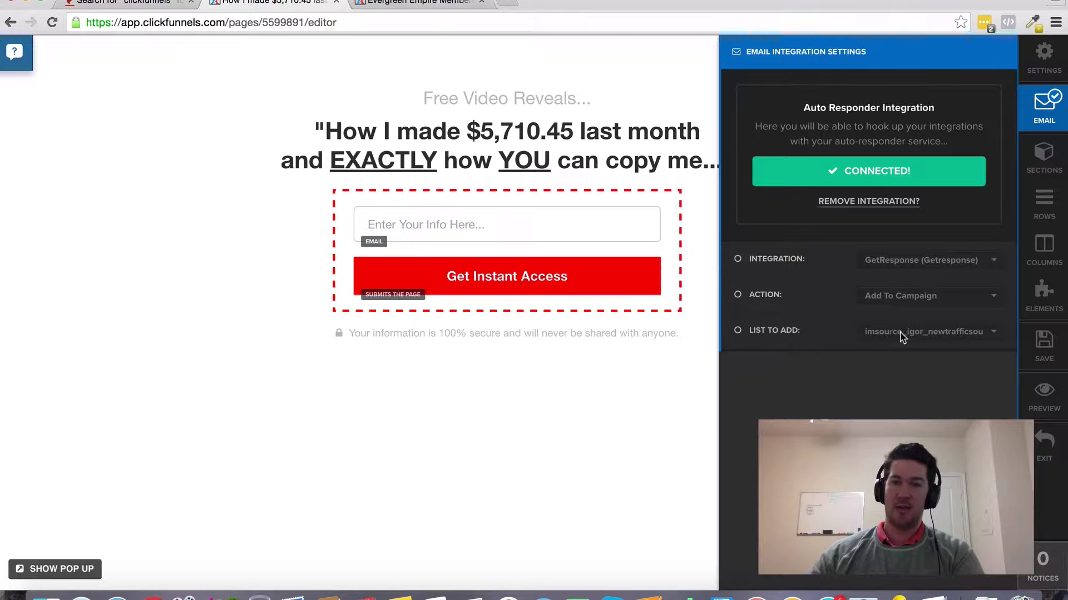
mouse_move(888, 337)
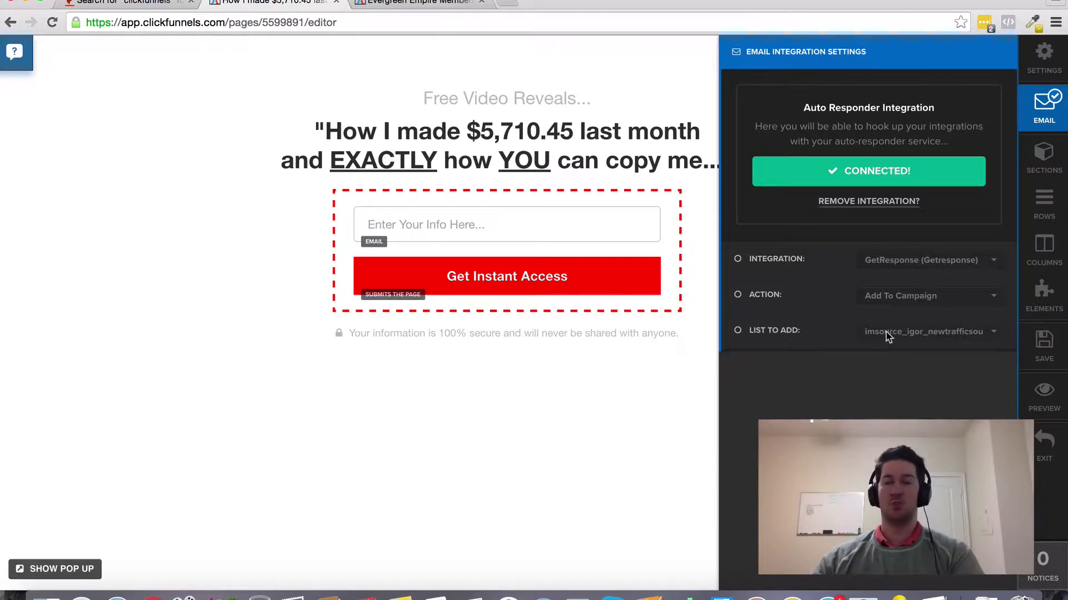
click(1042, 396)
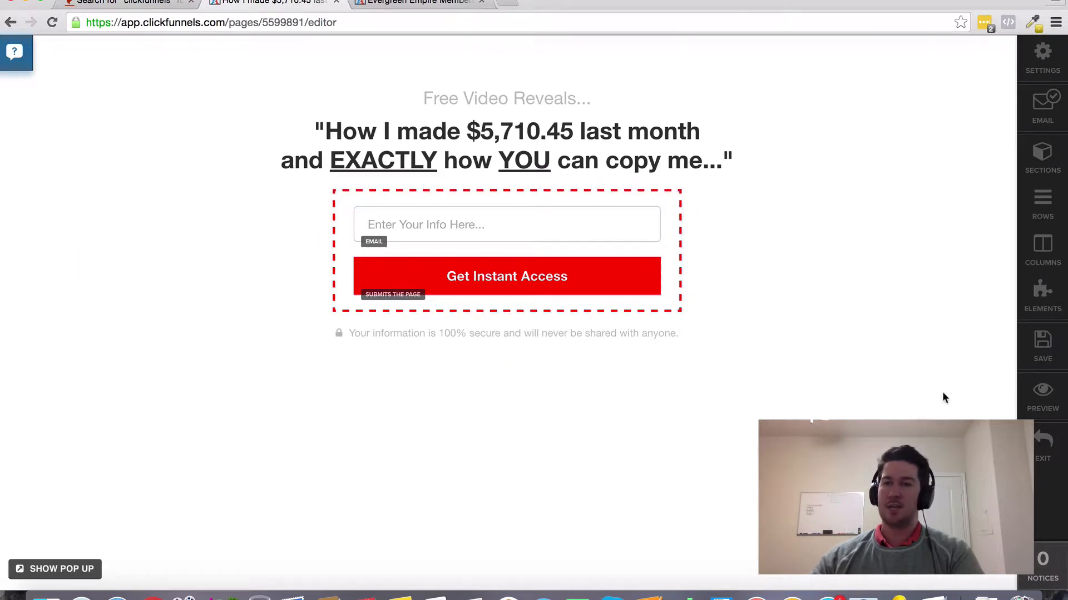
mouse_move(843, 380)
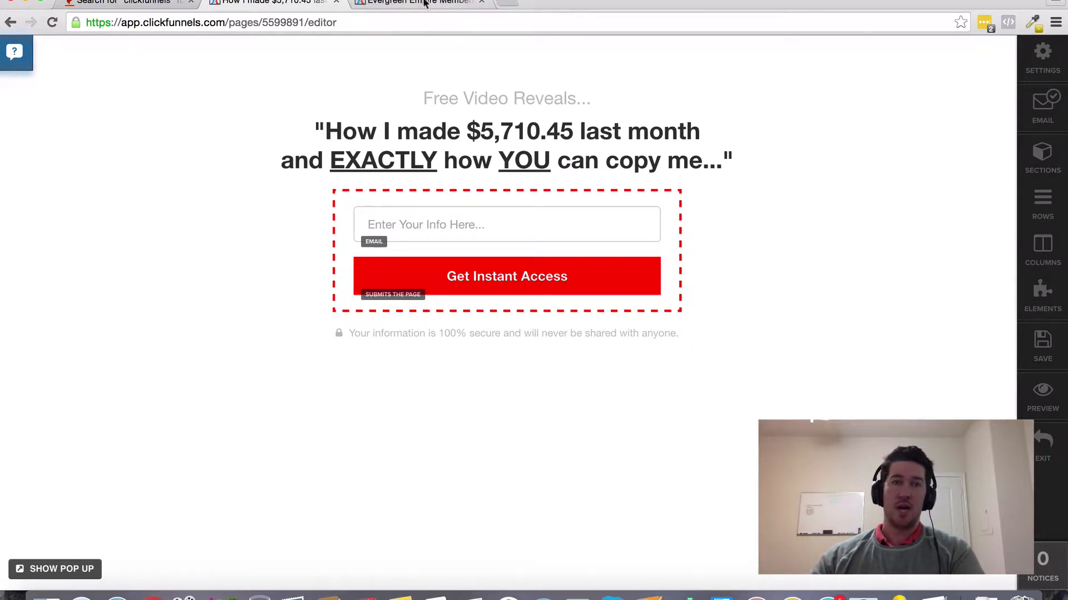
mouse_move(1041, 446)
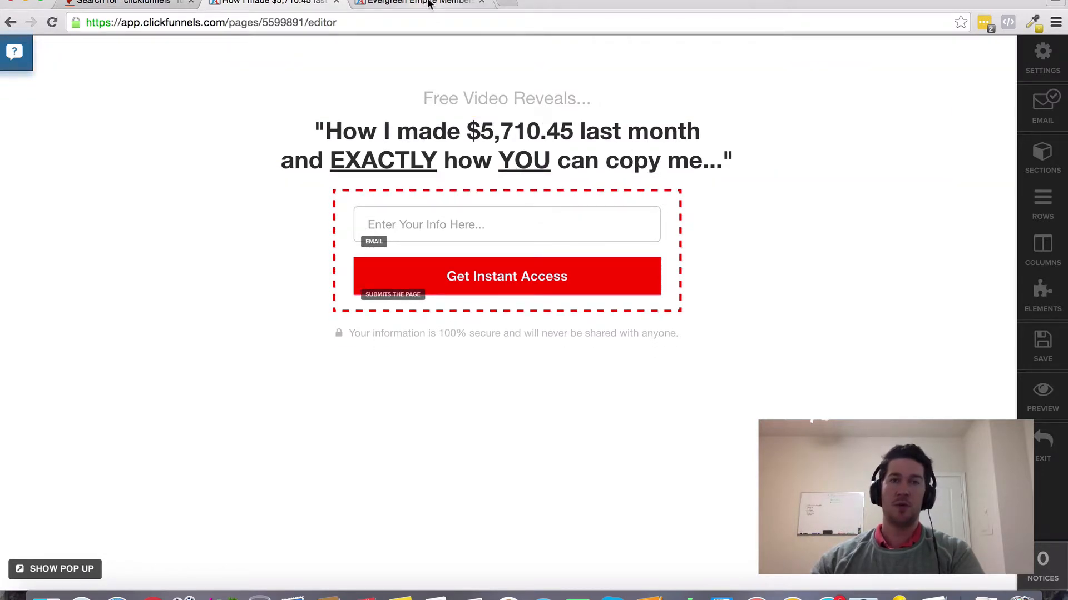
Step: Switch to the Evergreen Empire Membership browser tab
click(415, 2)
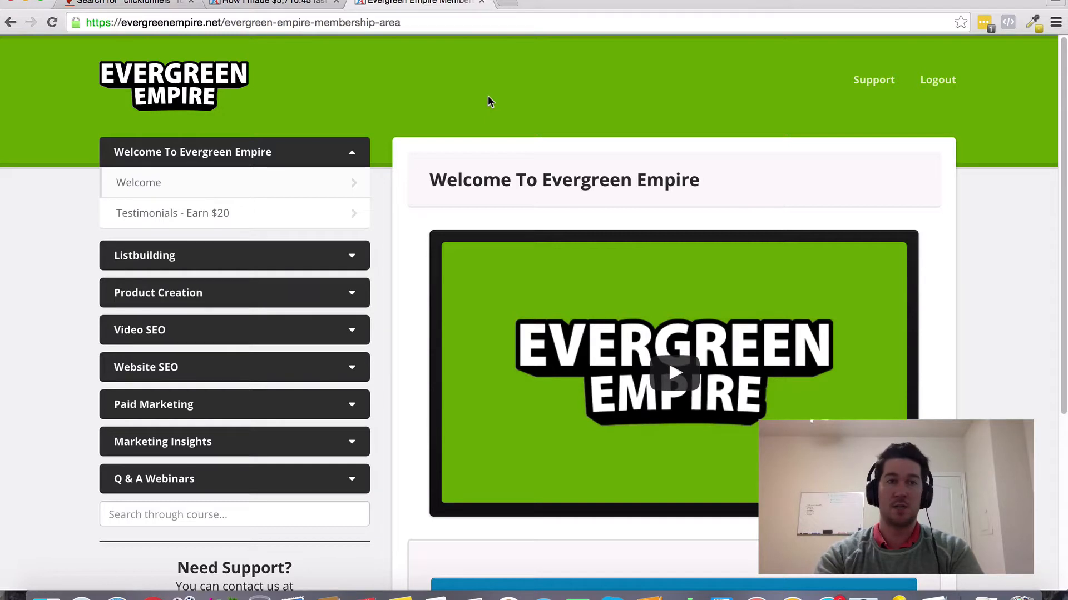
Step: Switch back to the ClickFunnels editor tab showing the opt-in email form
click(266, 3)
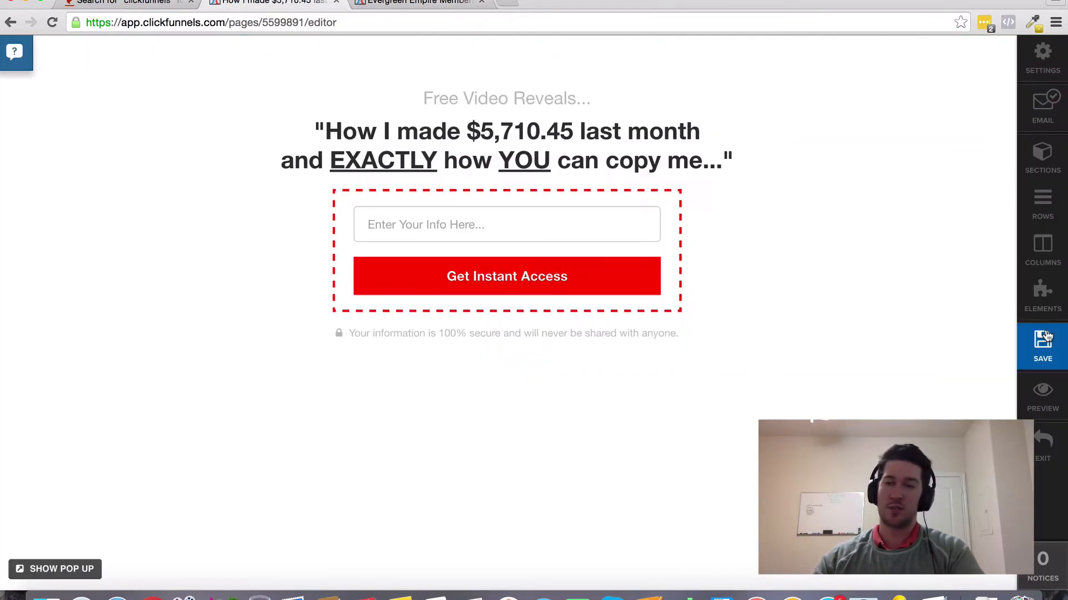
mouse_move(1043, 446)
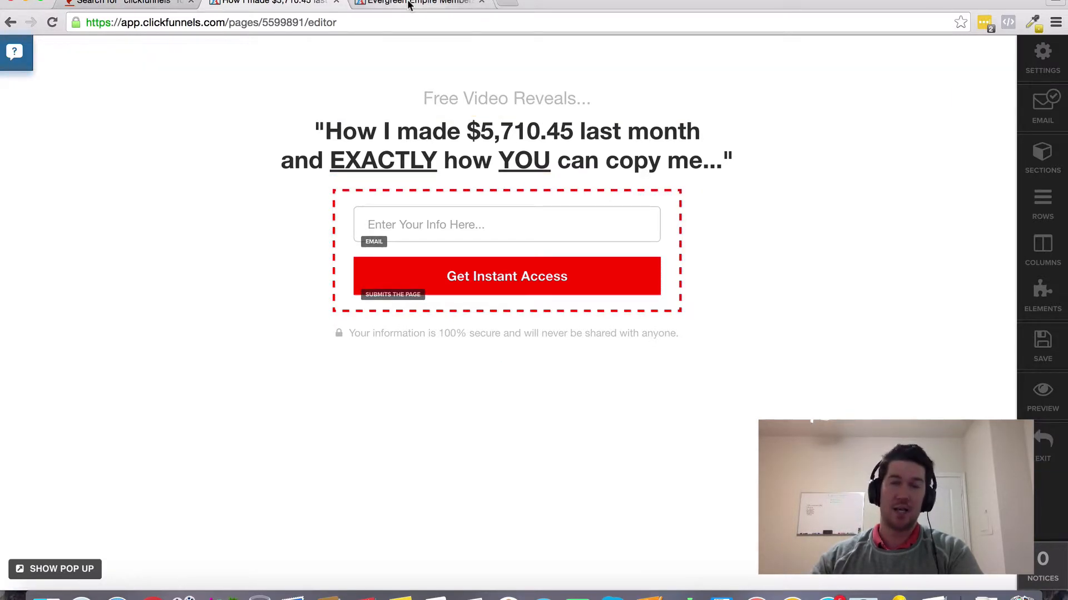
mouse_move(416, 2)
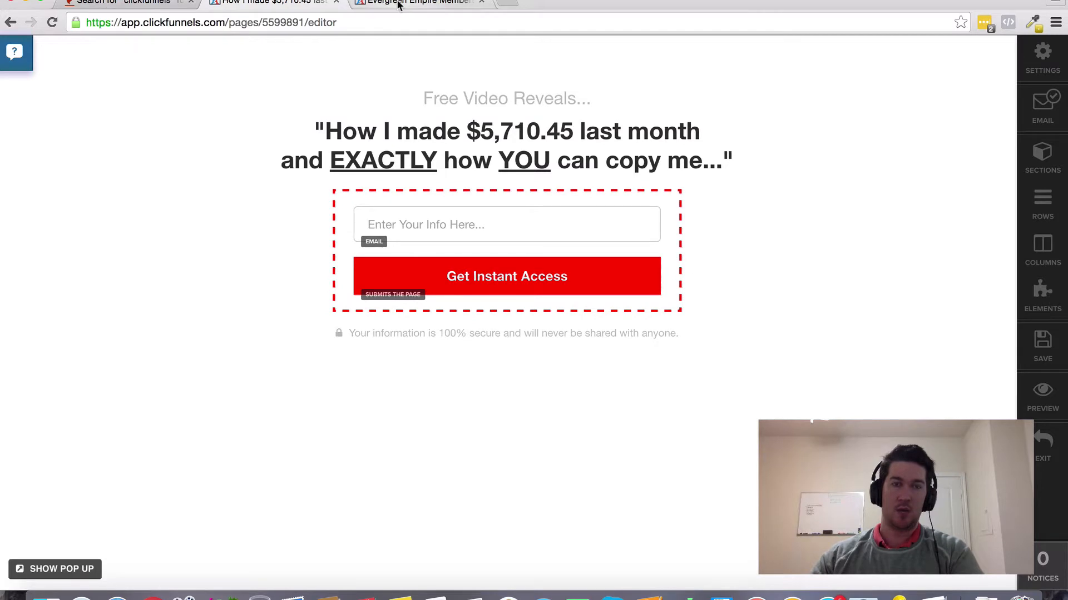
Step: Switch to the Evergreen Empire Membership tab to view the welcome video and modules
click(416, 2)
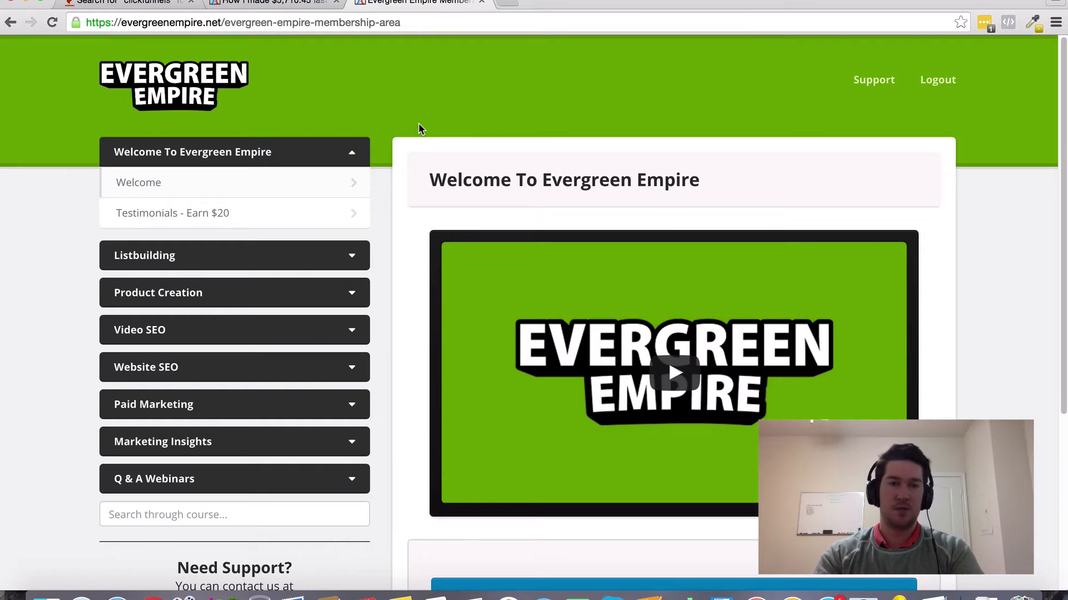
mouse_move(359, 57)
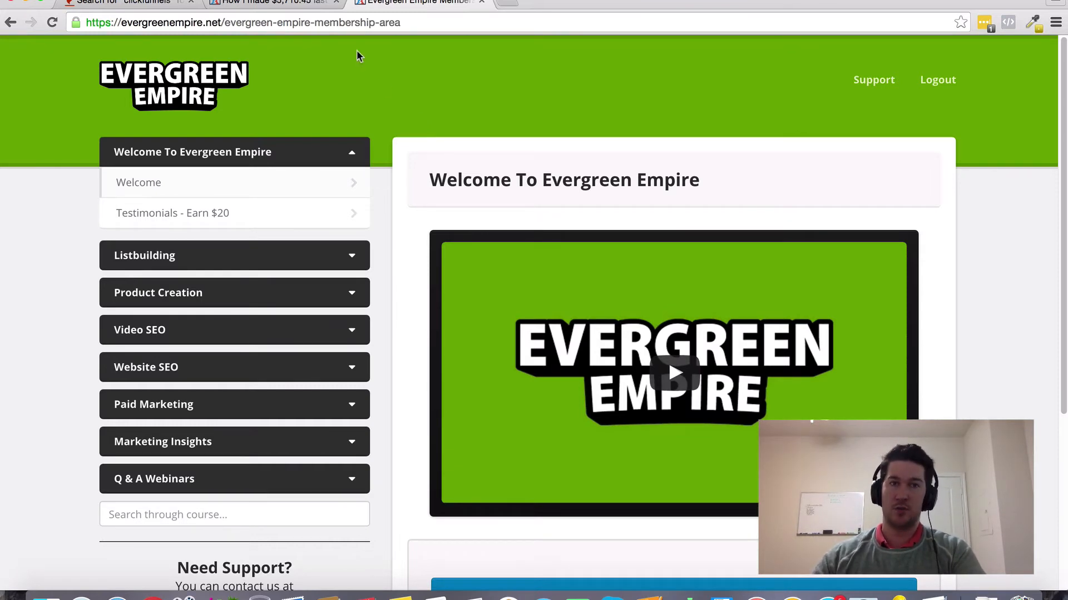
mouse_move(266, 78)
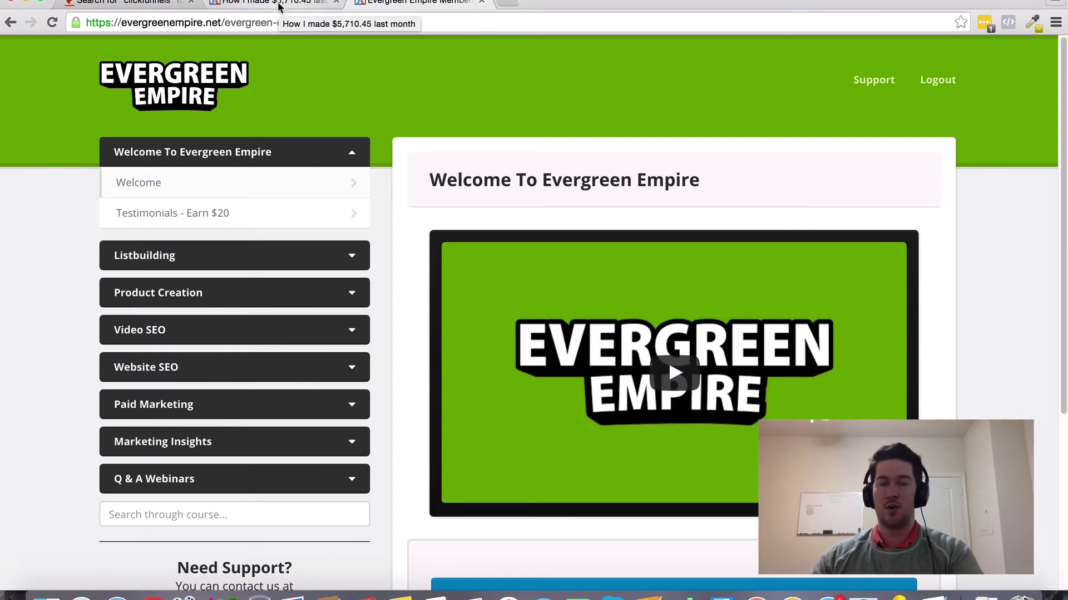
Step: Switch to the ClickFunnels editor tab with the email form section highlighted
click(269, 3)
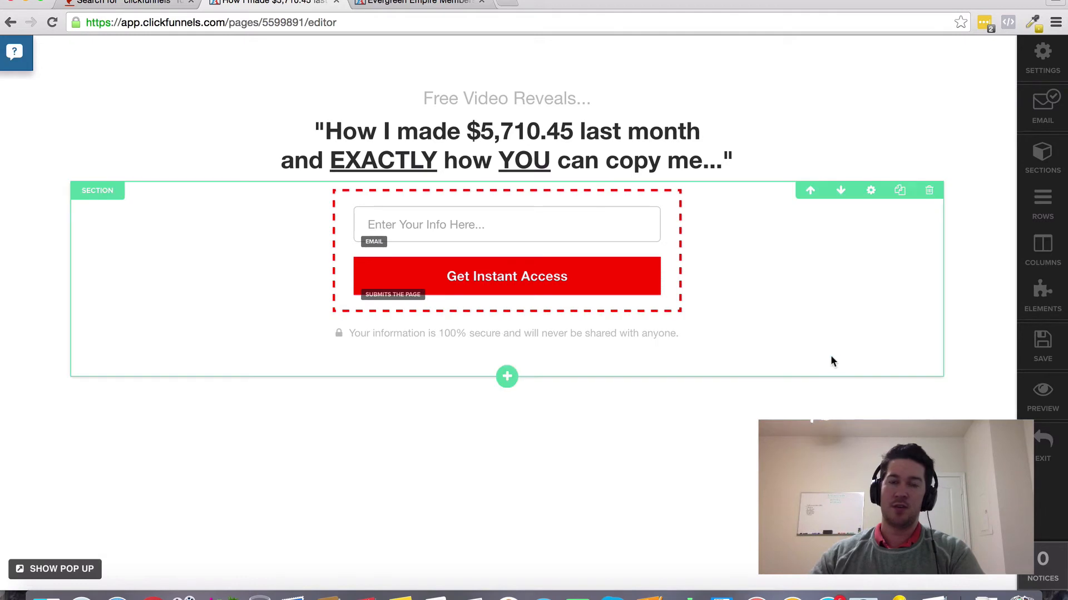
mouse_move(840, 361)
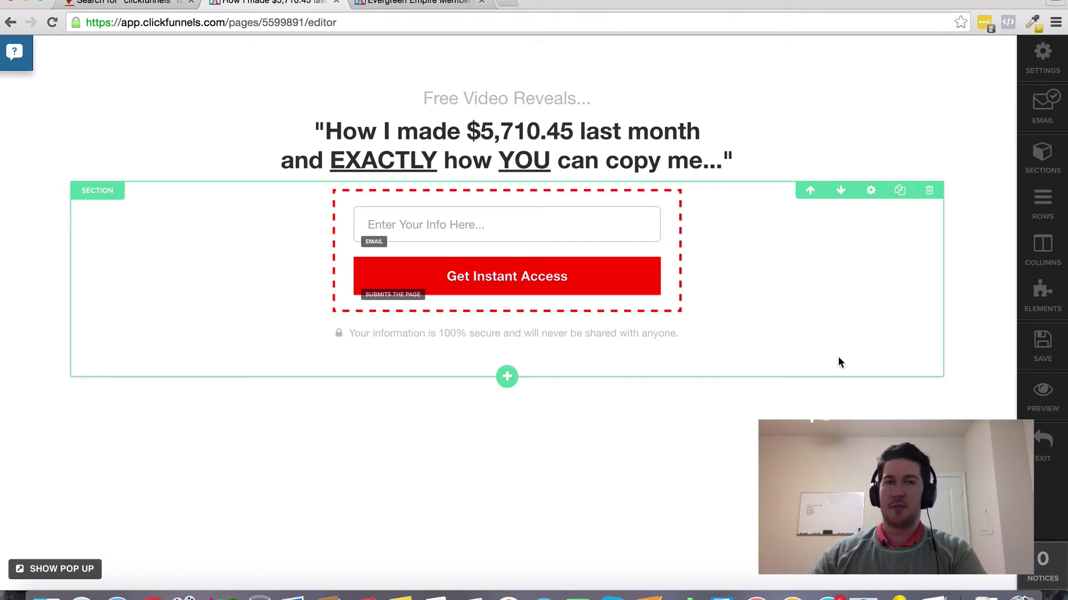
mouse_move(871, 325)
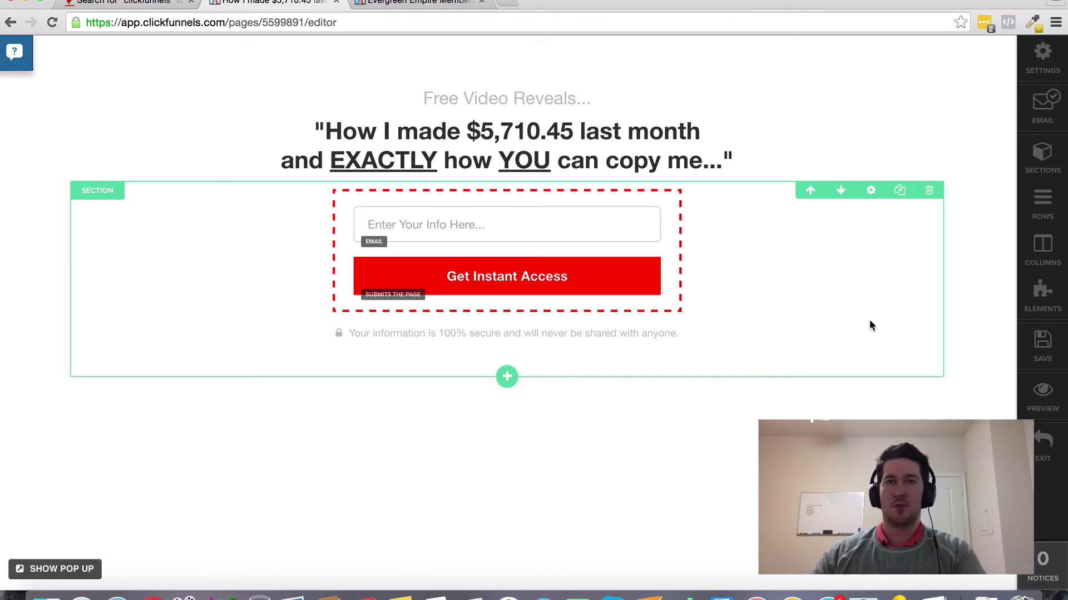